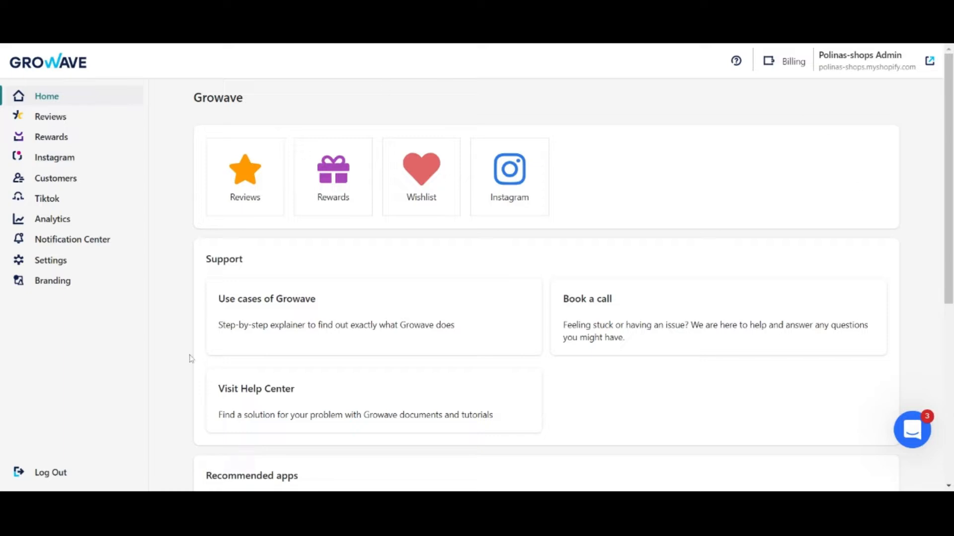
mouse_move(530, 424)
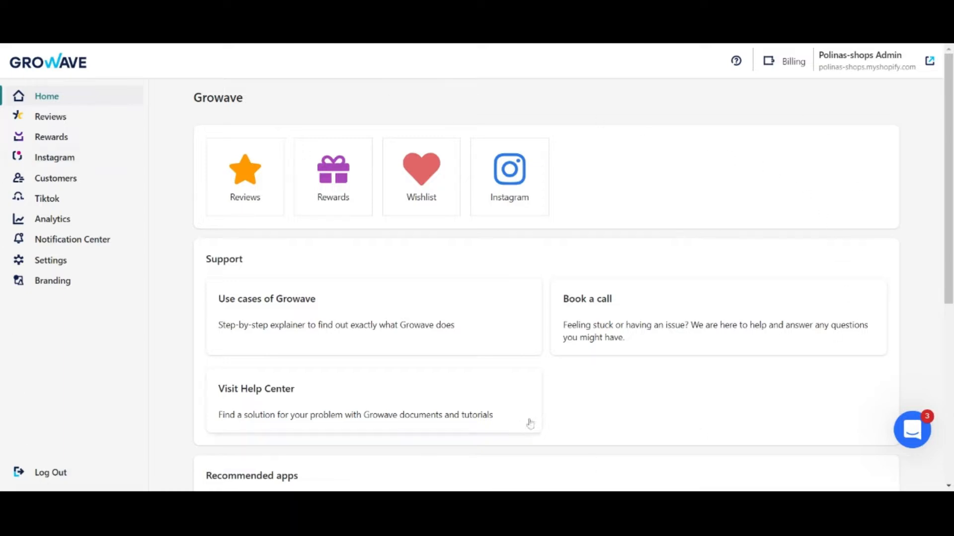
mouse_move(225, 180)
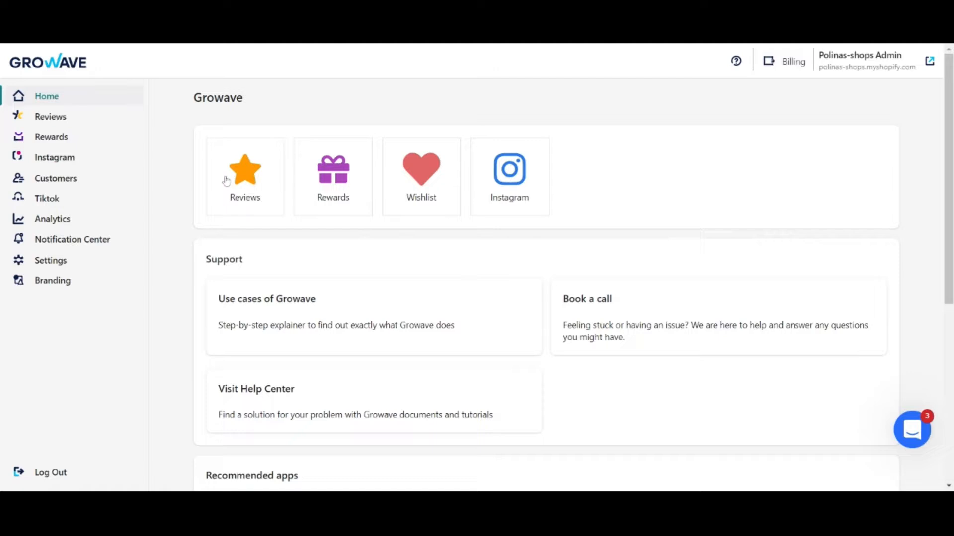
Step: Publish the Bicycle review from the reviews list, then go to the review notification emails
left_click(50, 116)
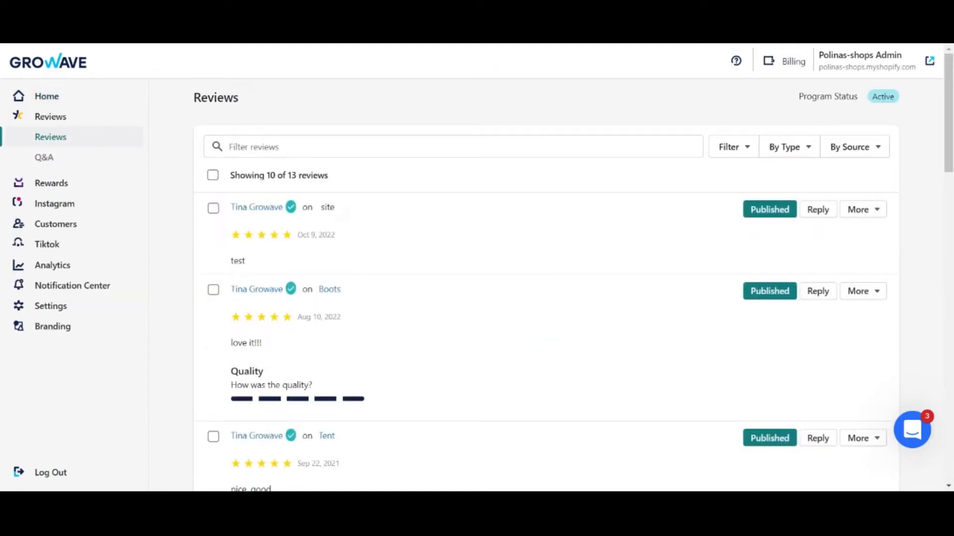
mouse_move(356, 188)
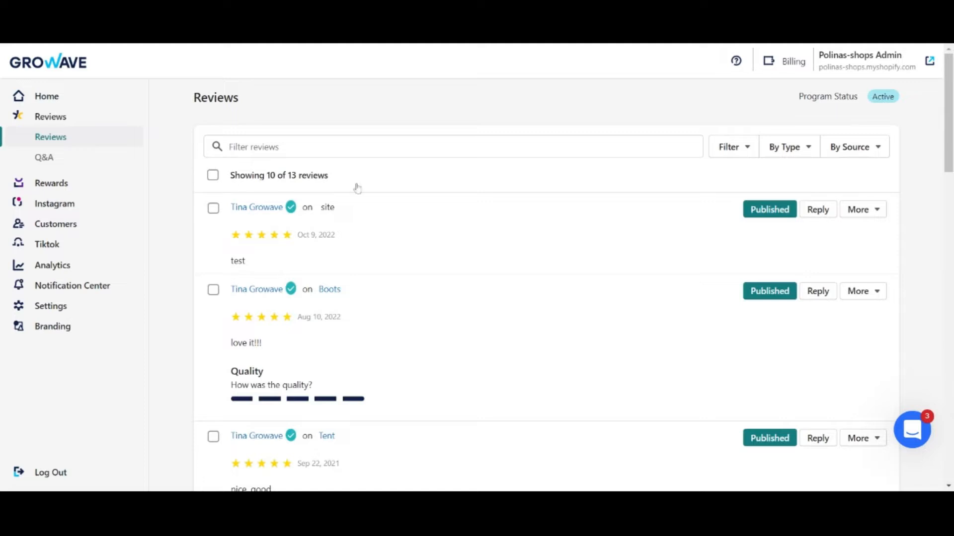
scroll("down", 3)
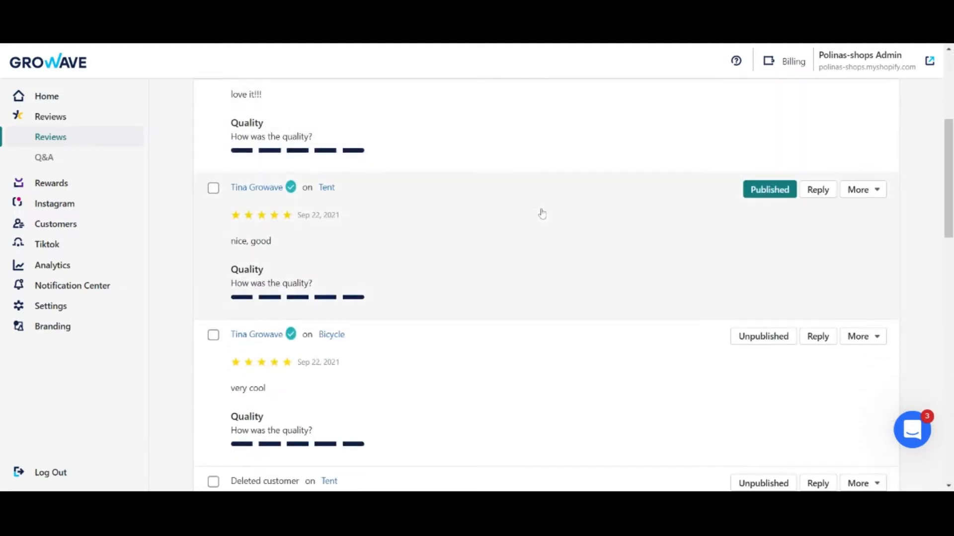
scroll("up", 3)
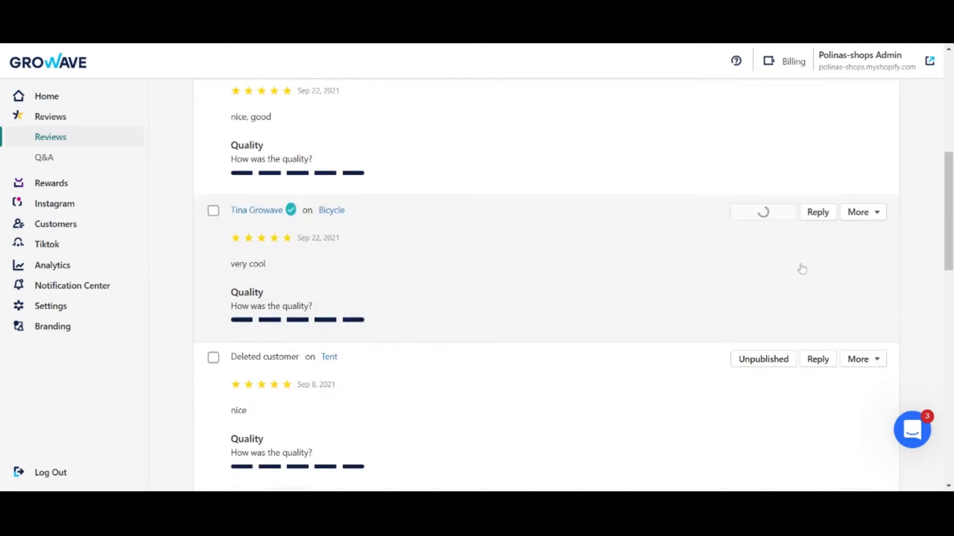
left_click(817, 211)
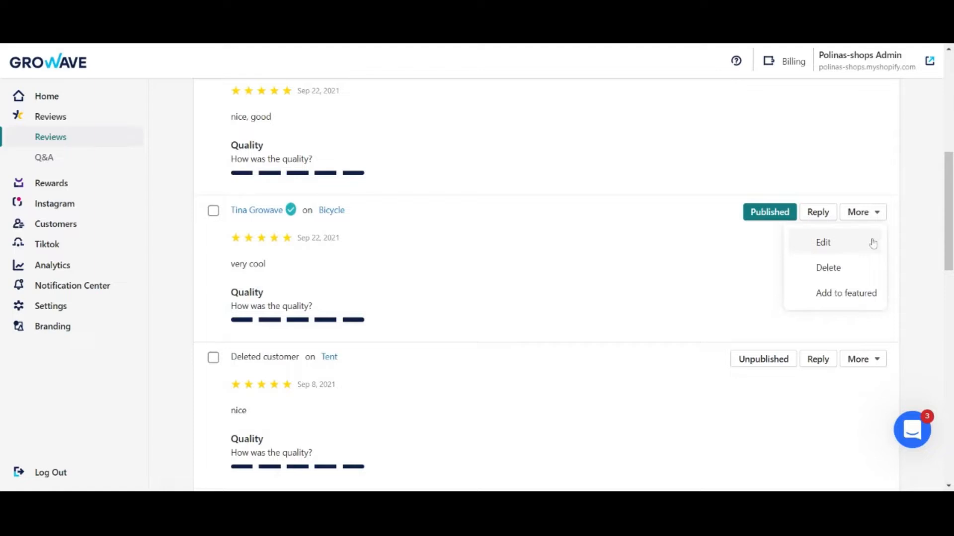
mouse_move(845, 293)
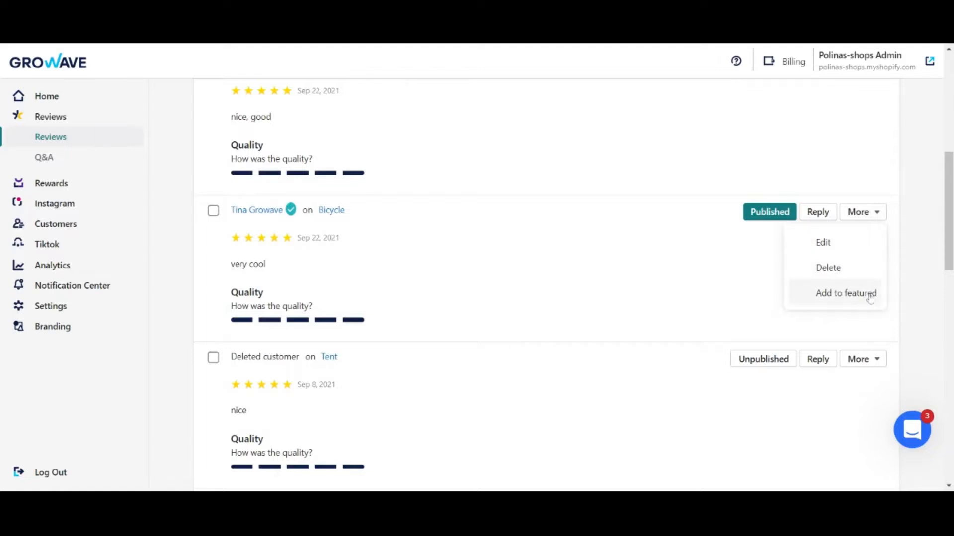
mouse_move(910, 239)
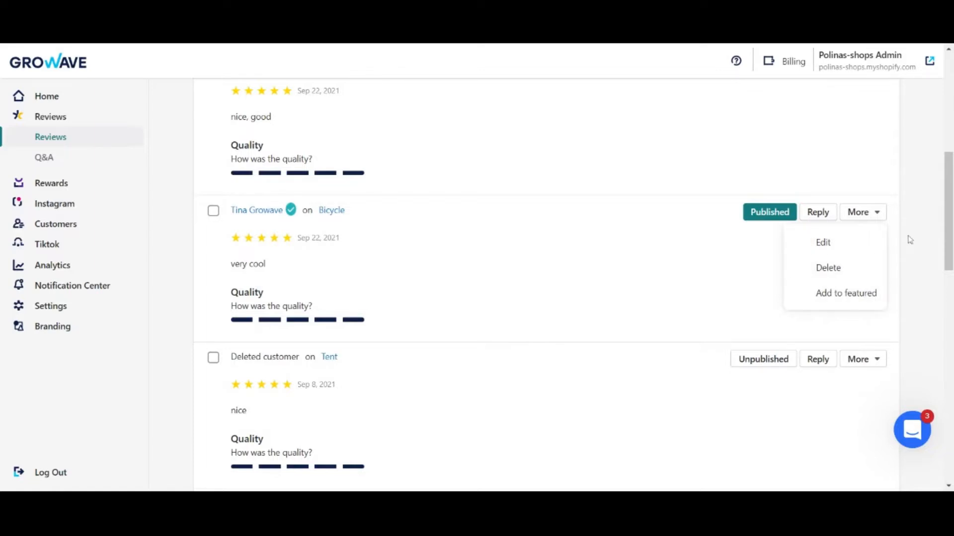
left_click(170, 233)
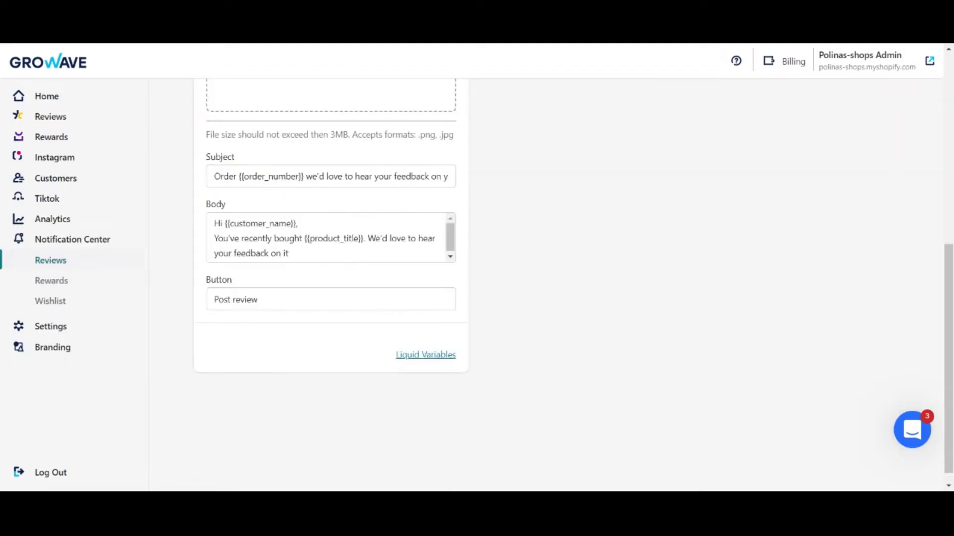
Step: Check the first review reminder's notification interval (14 days, notifications enabled)
scroll("up", 3)
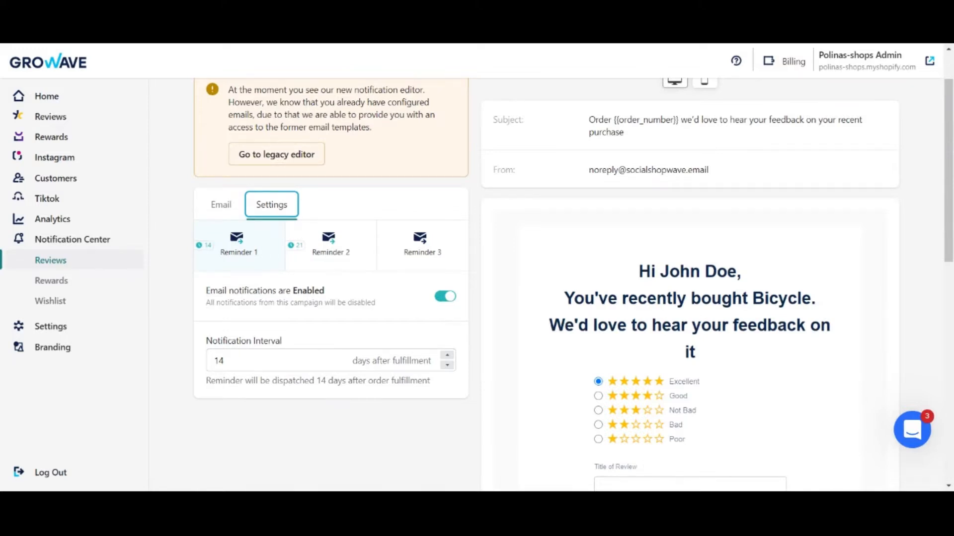
left_click(329, 360)
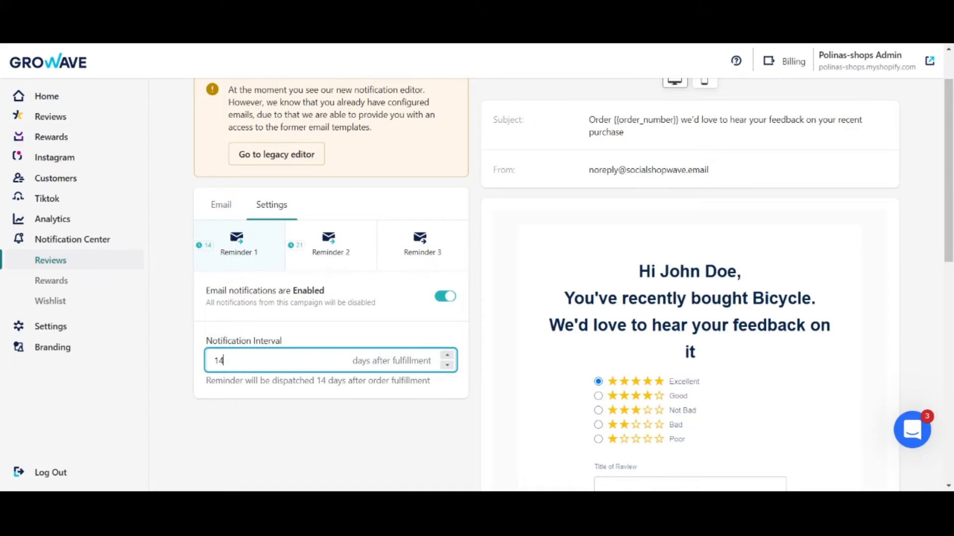
mouse_move(193, 333)
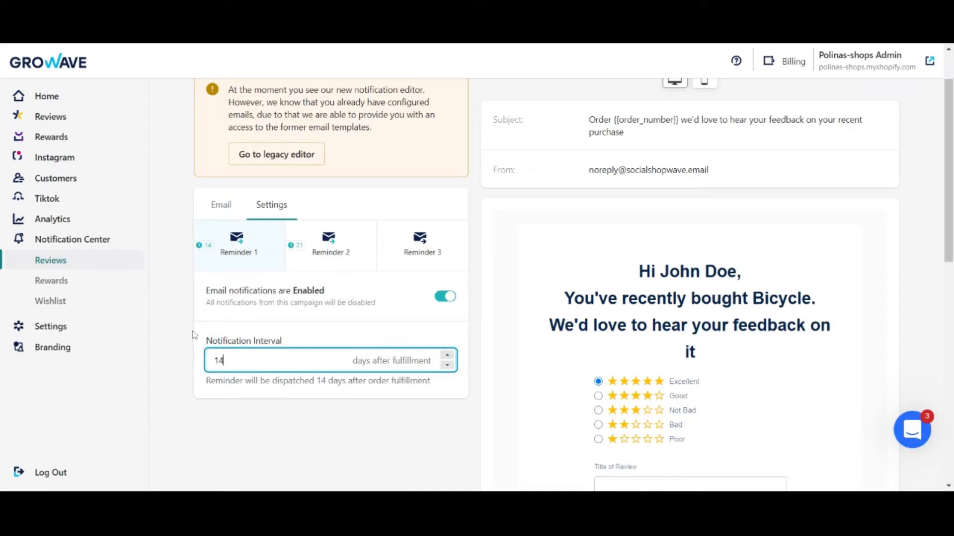
left_click(50, 326)
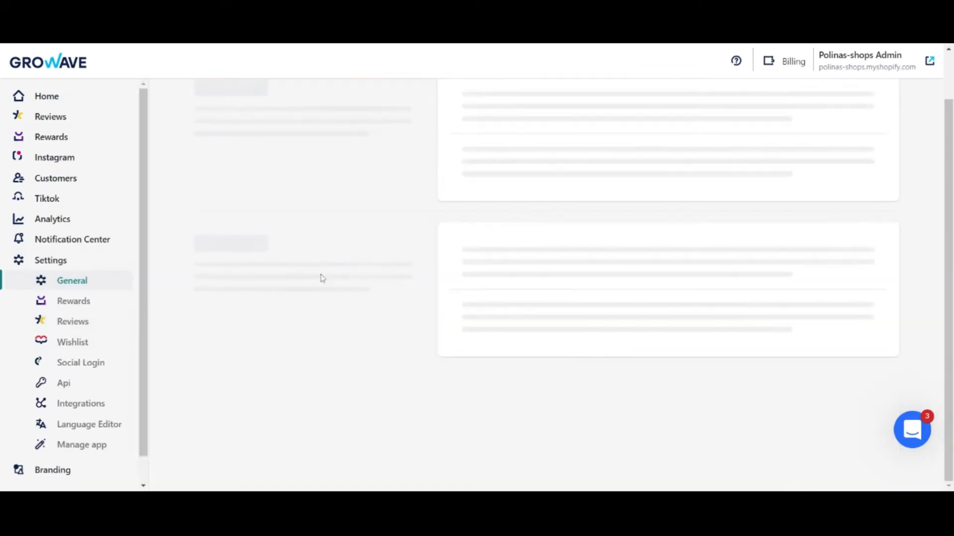
Step: Review the import settings: manual review form, CSV import options and the past import of 9 reviews
left_click(73, 321)
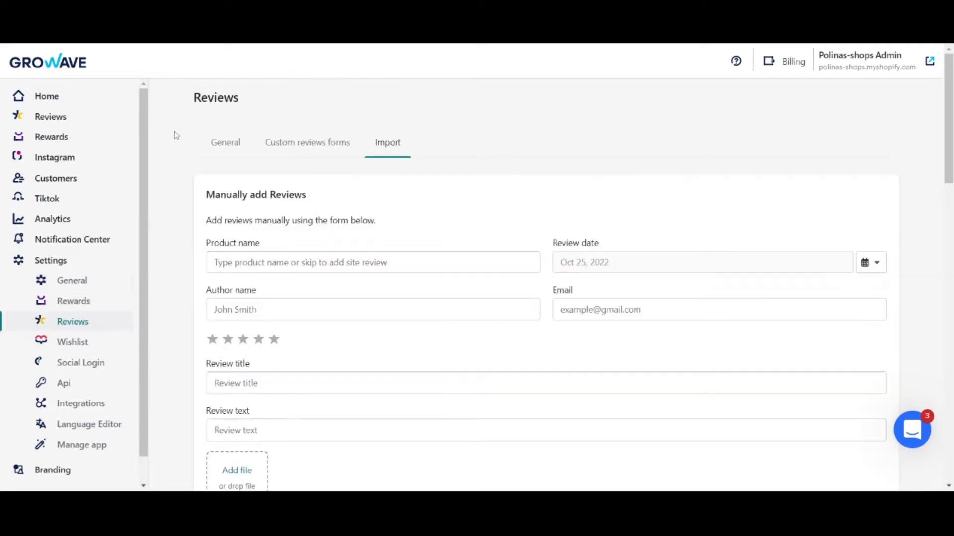
mouse_move(183, 178)
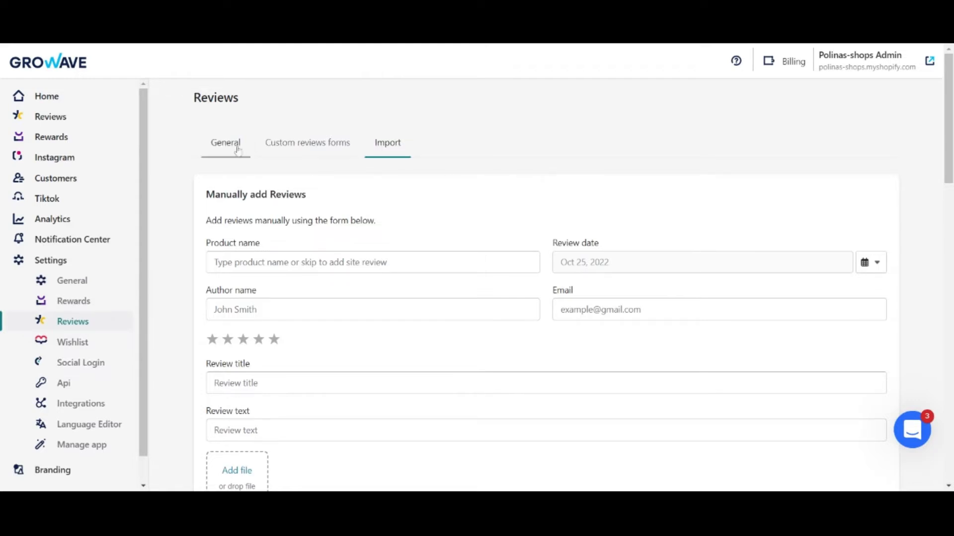
scroll("down", 3)
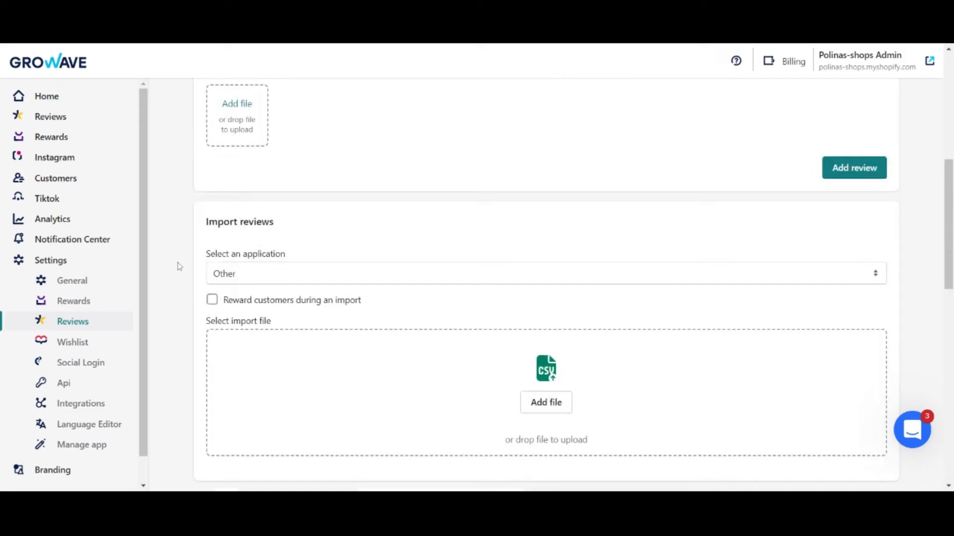
scroll("down", 3)
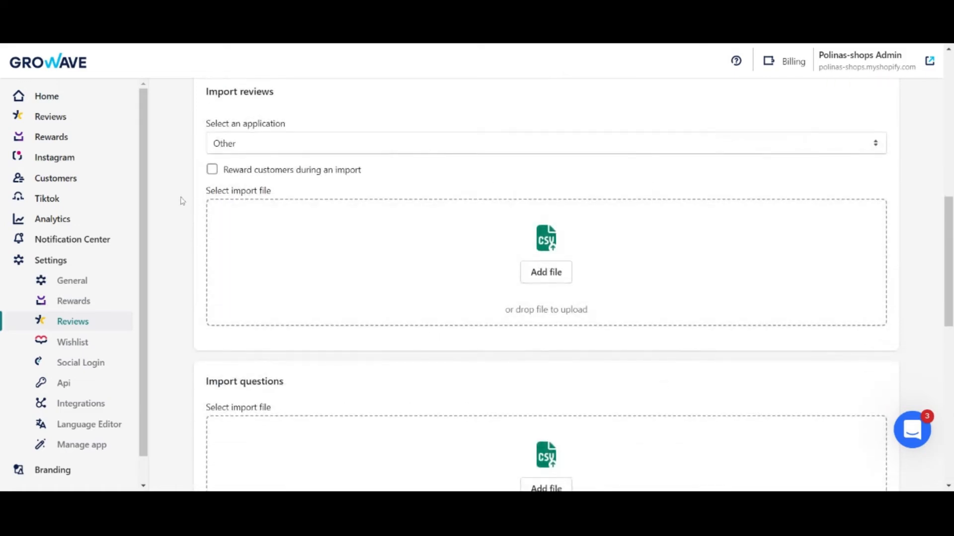
scroll("down", 3)
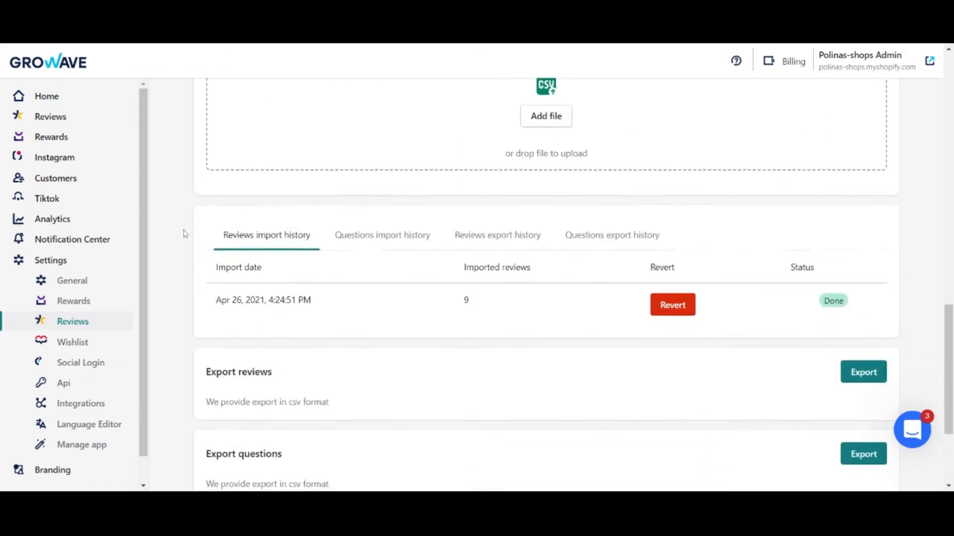
scroll("up", 3)
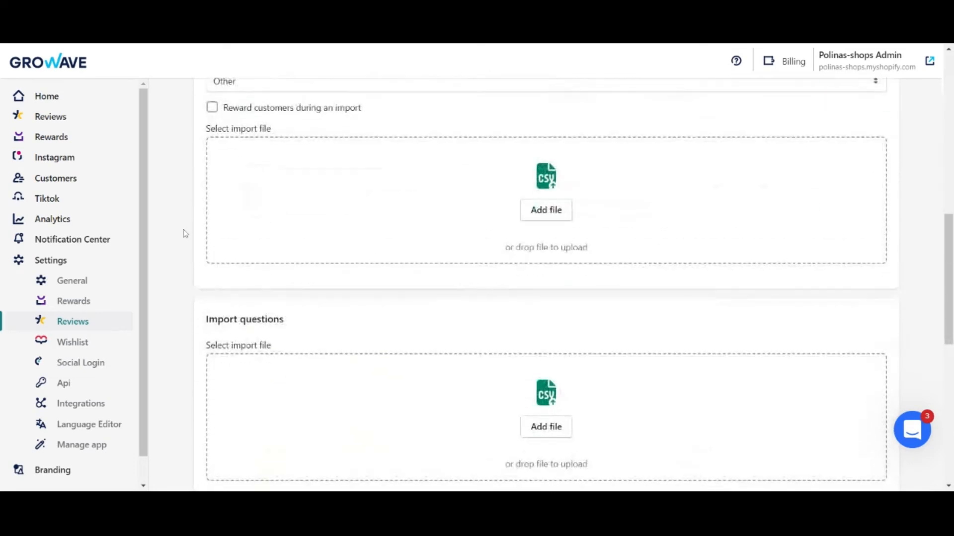
scroll("up", 3)
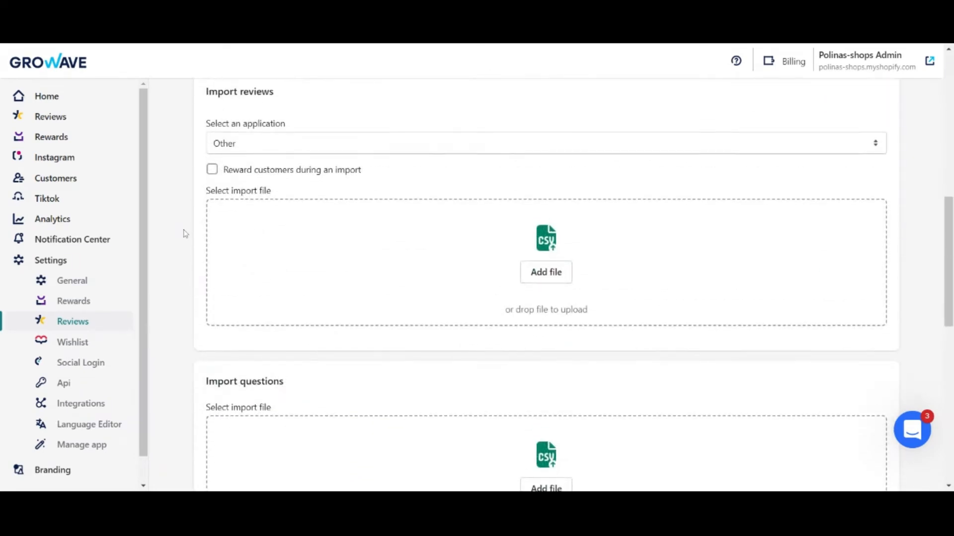
left_click(226, 142)
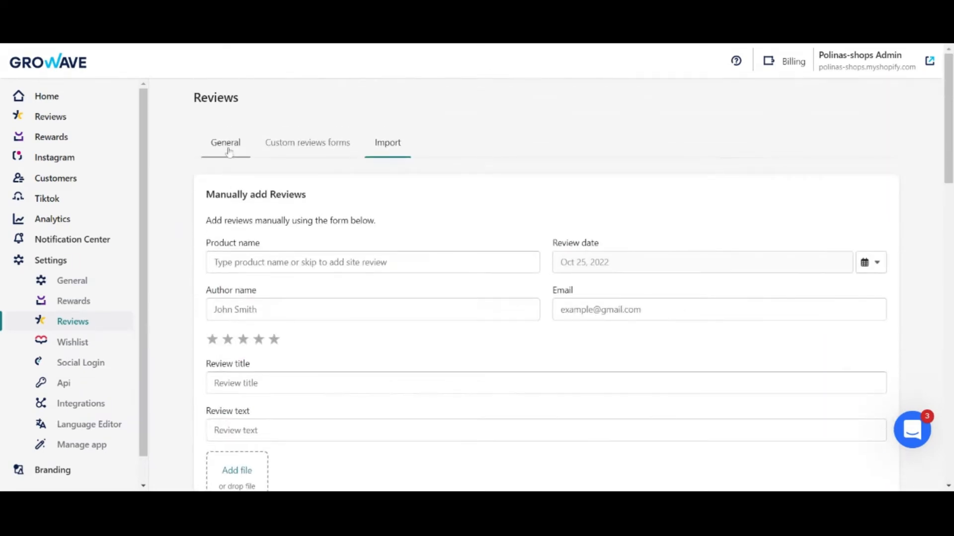
left_click(225, 142)
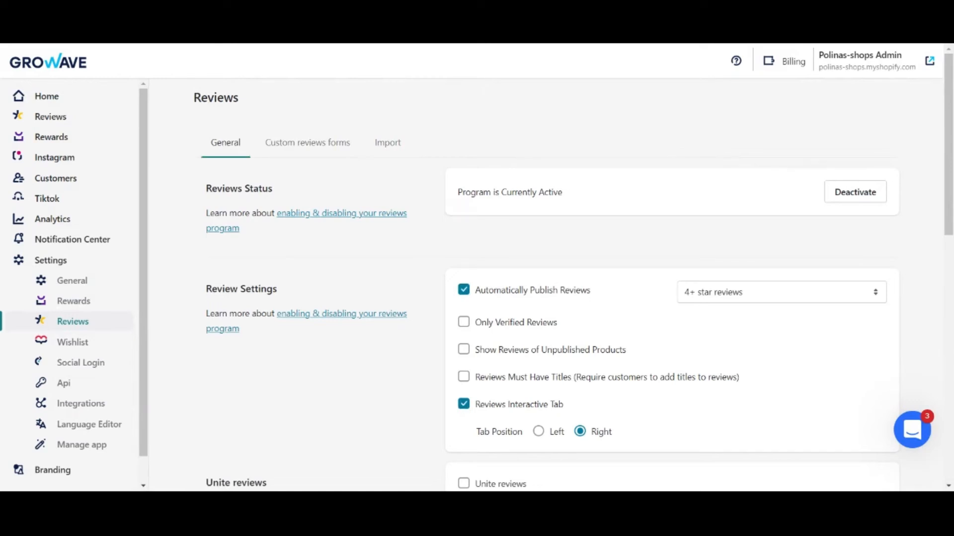
mouse_move(918, 185)
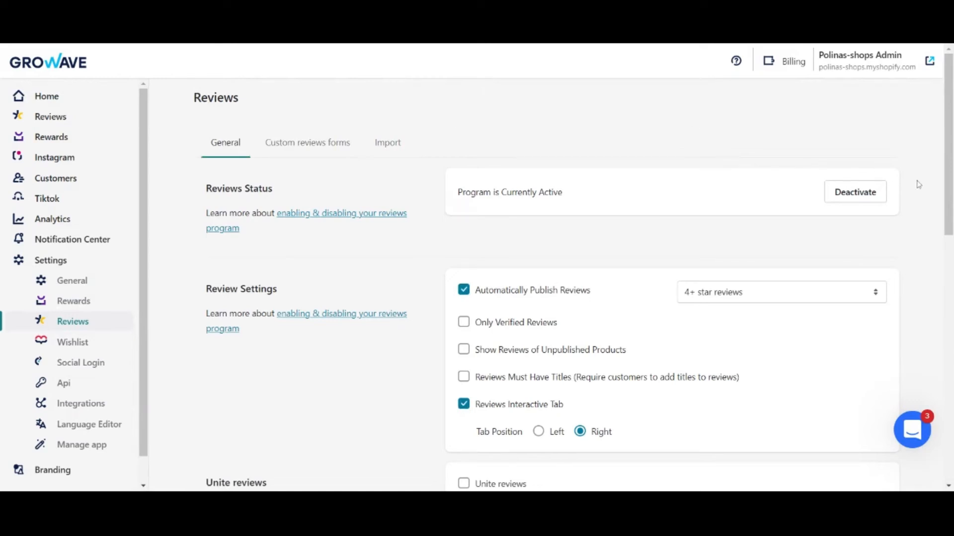
scroll("down", 3)
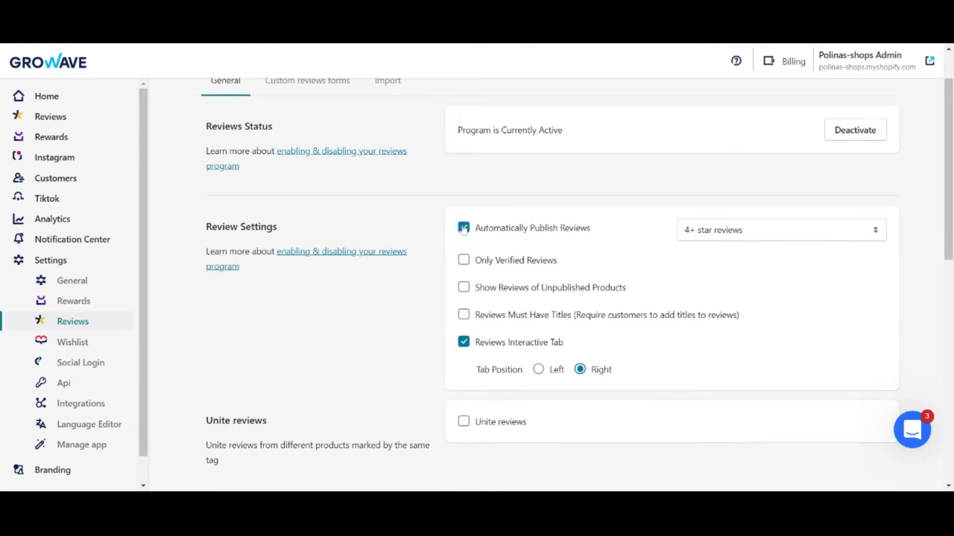
left_click(464, 227)
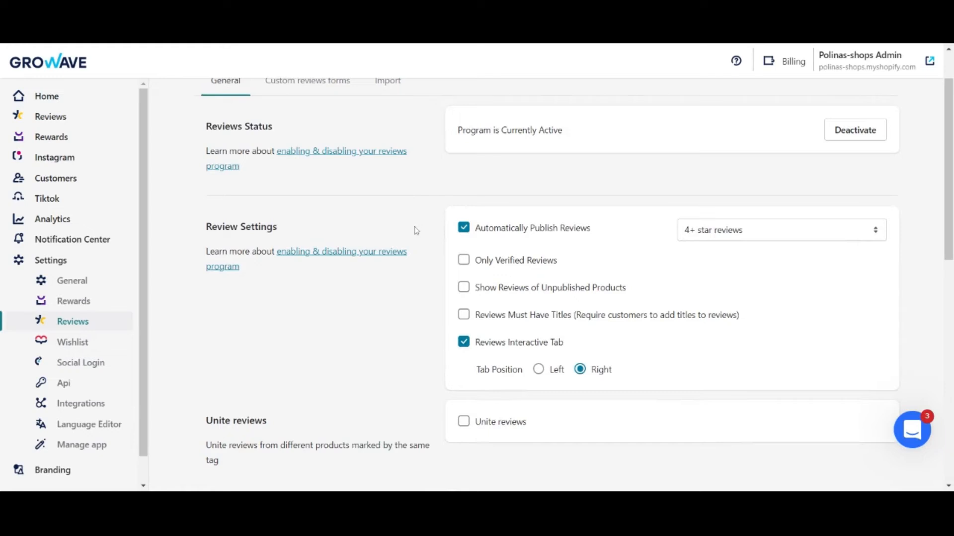
mouse_move(508, 267)
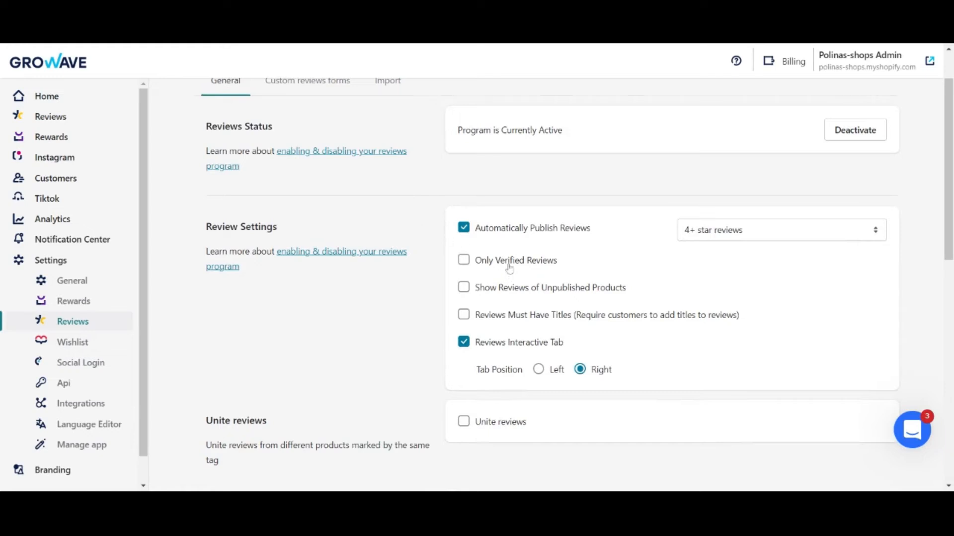
mouse_move(509, 269)
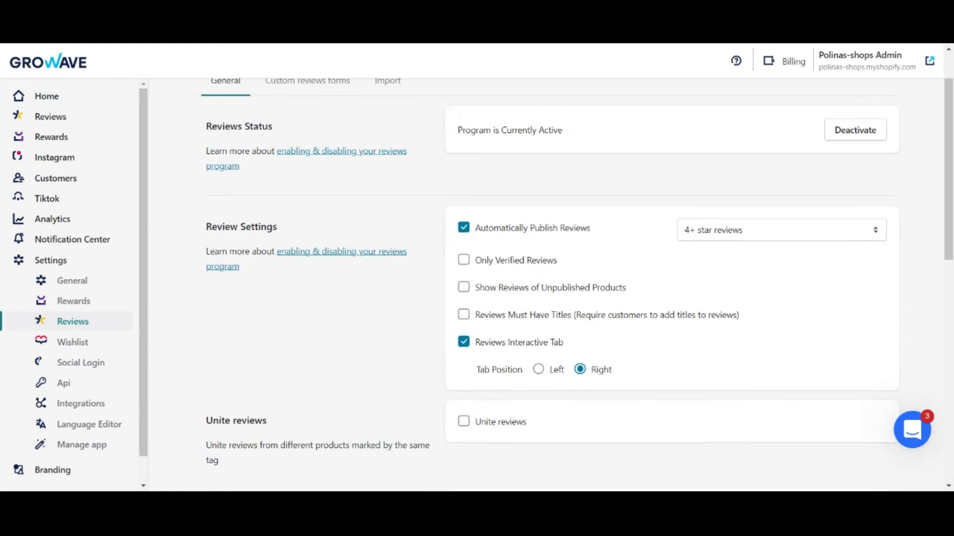
mouse_move(508, 267)
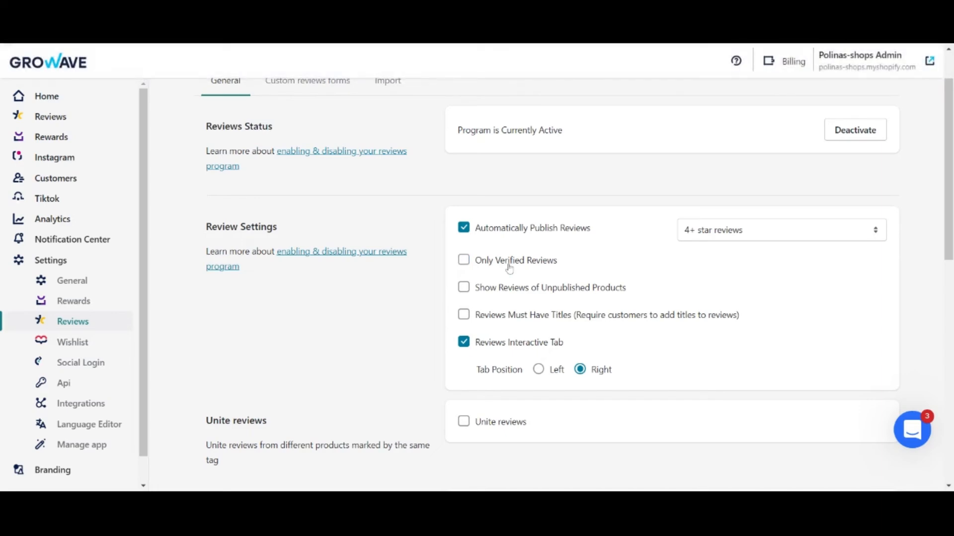
scroll("down", 3)
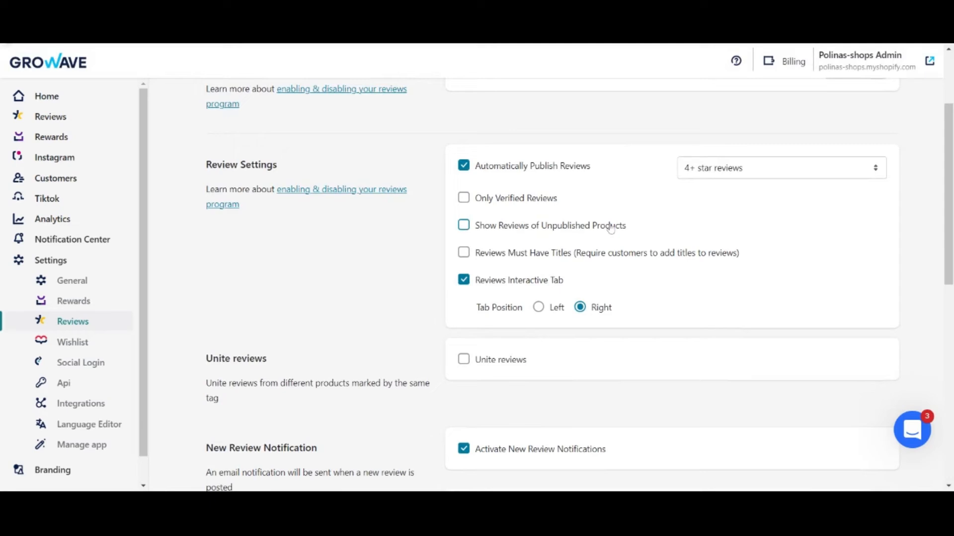
mouse_move(424, 217)
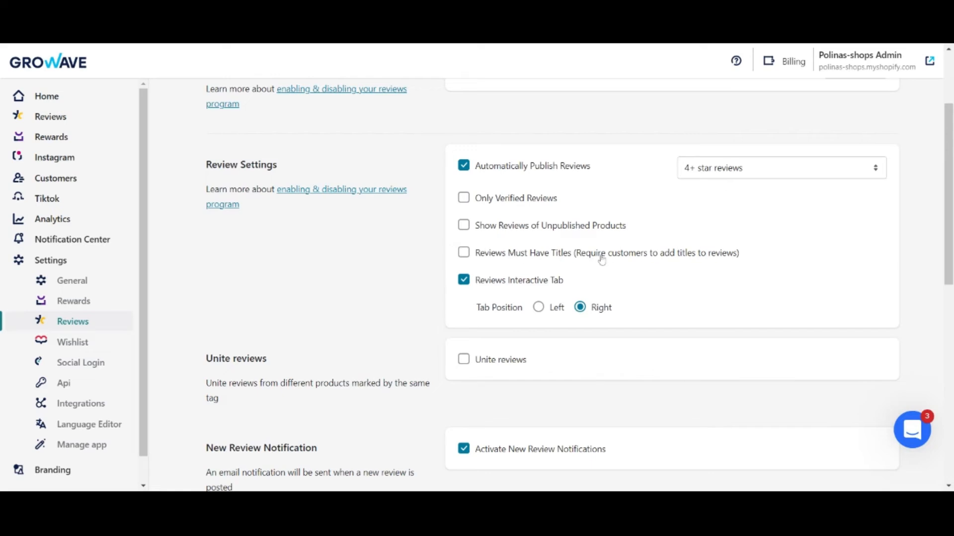
mouse_move(427, 261)
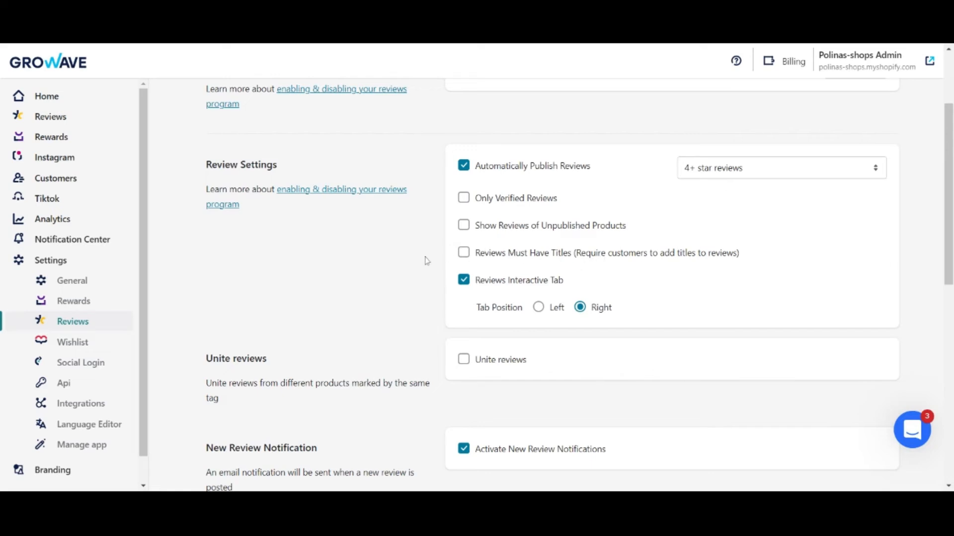
mouse_move(590, 283)
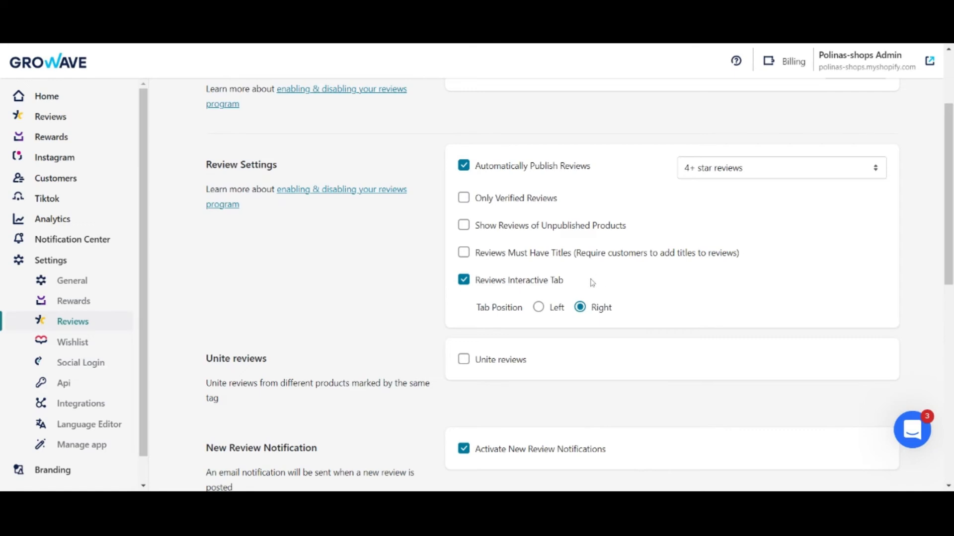
mouse_move(573, 287)
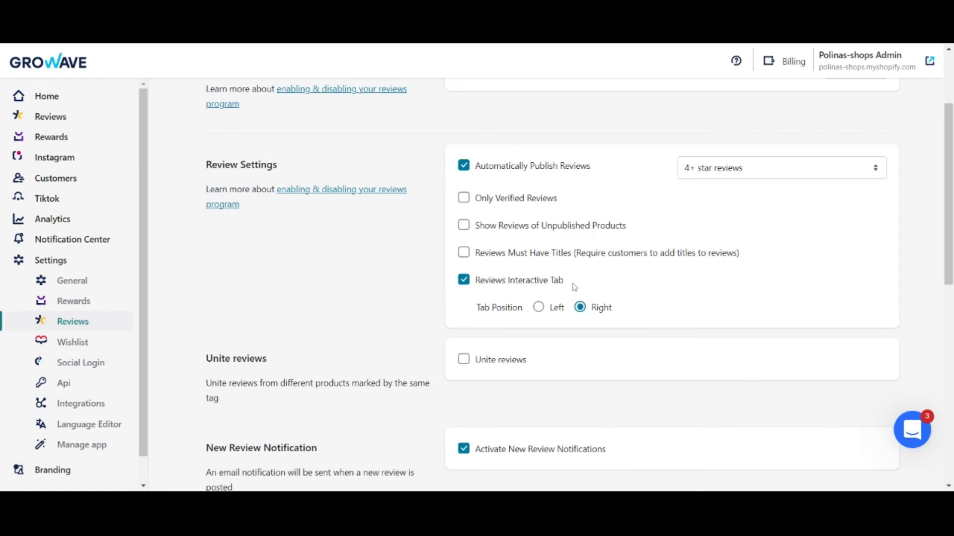
mouse_move(538, 307)
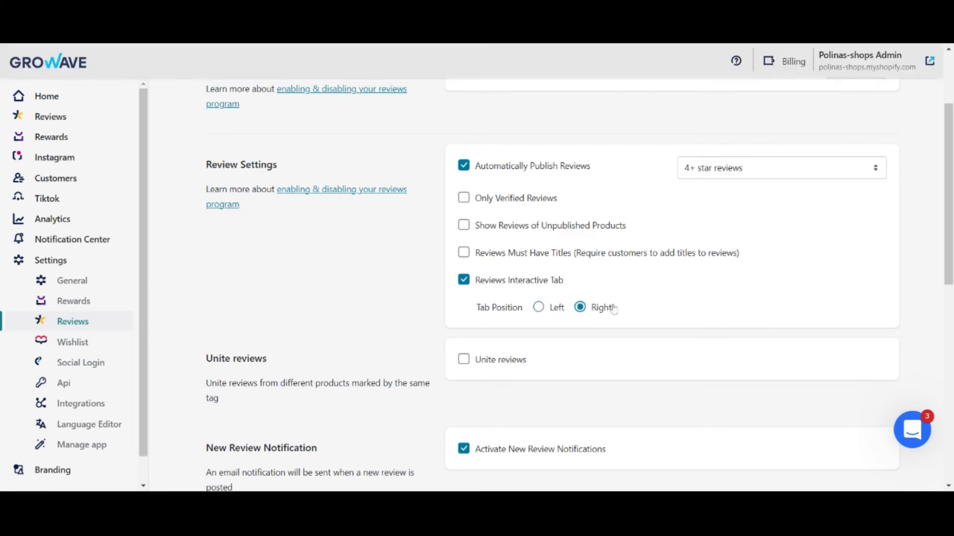
scroll("down", 3)
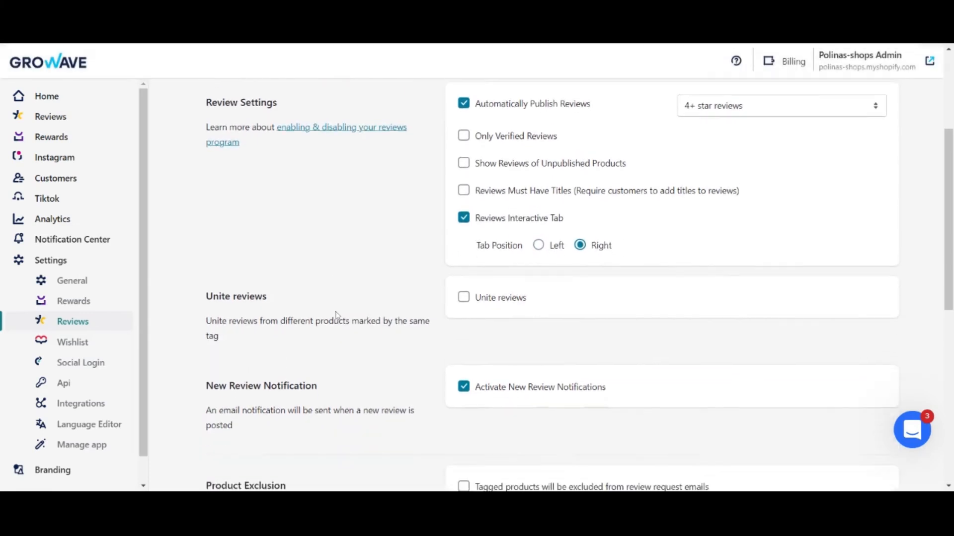
scroll("down", 3)
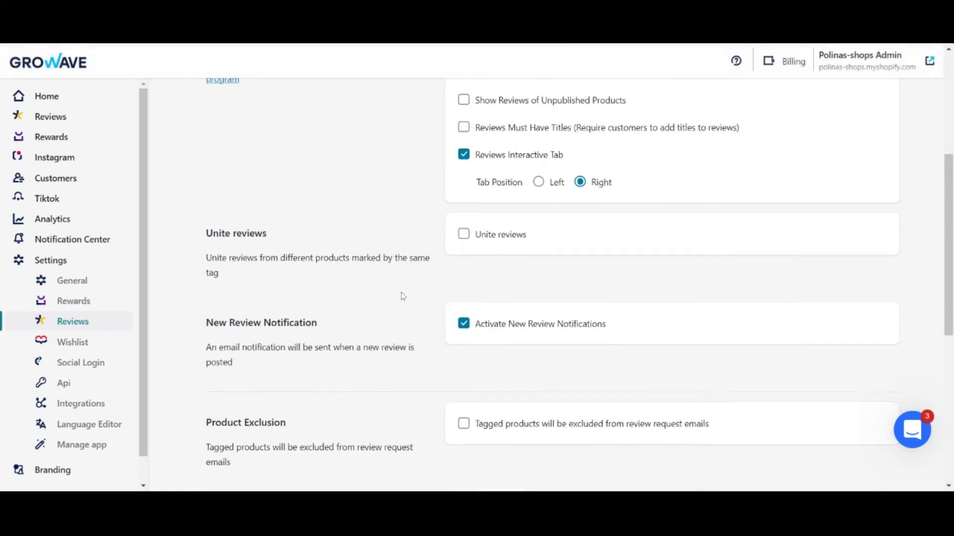
scroll("down", 3)
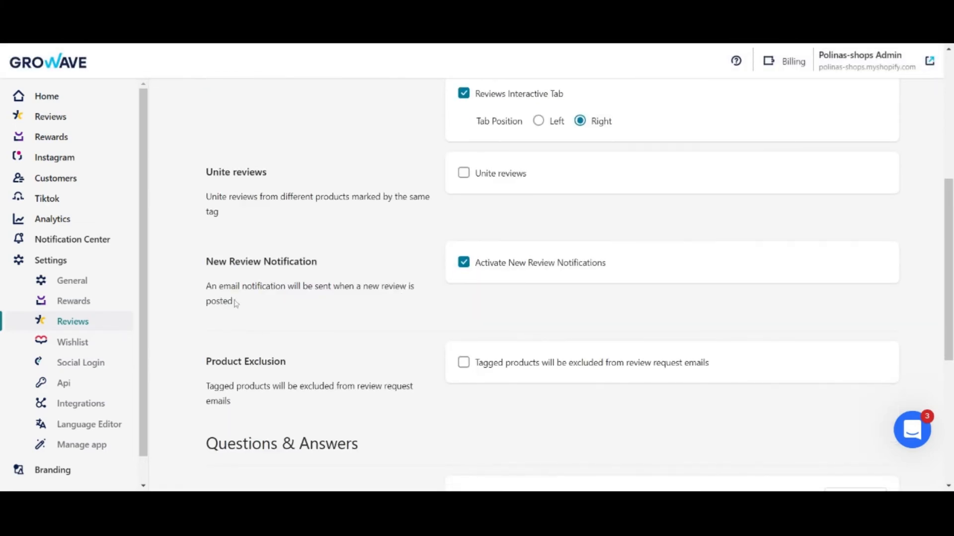
mouse_move(381, 307)
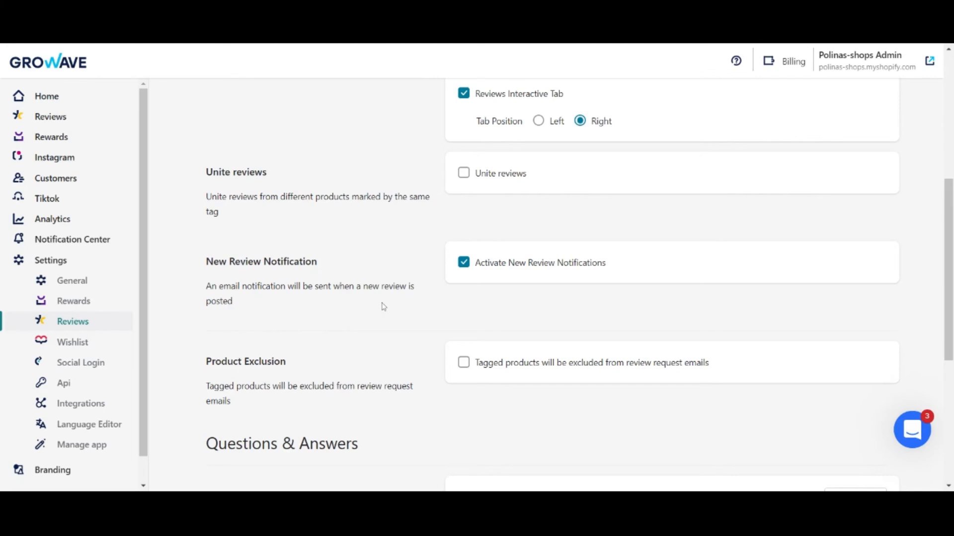
mouse_move(453, 303)
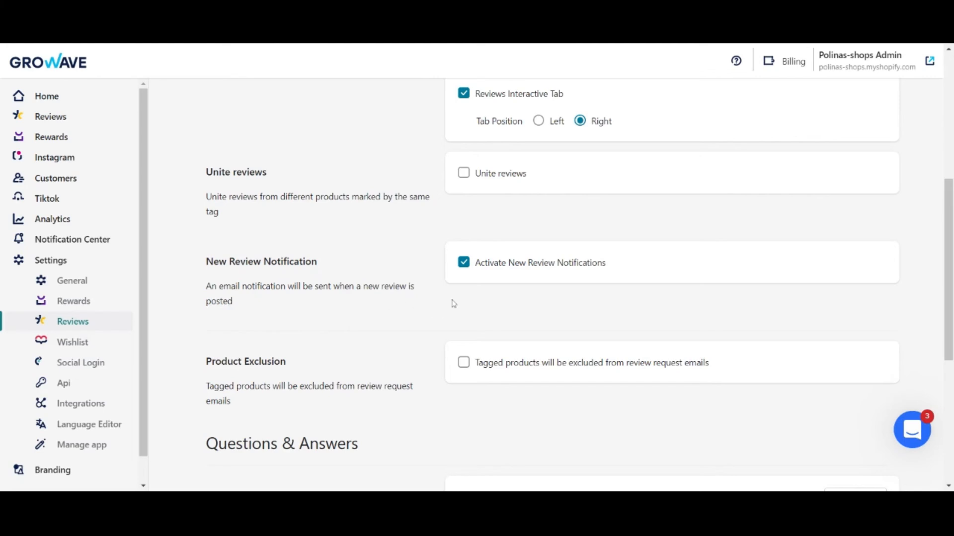
scroll("down", 3)
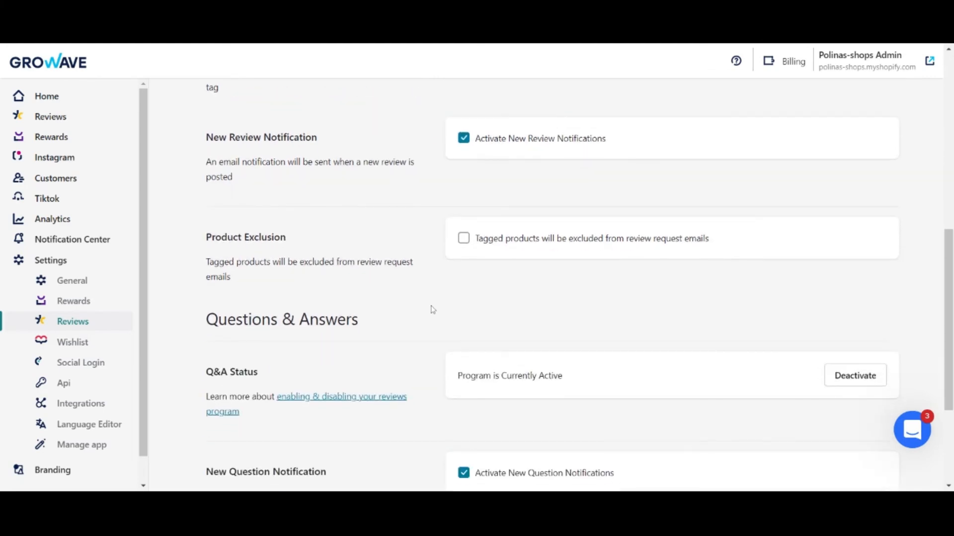
scroll("up", 3)
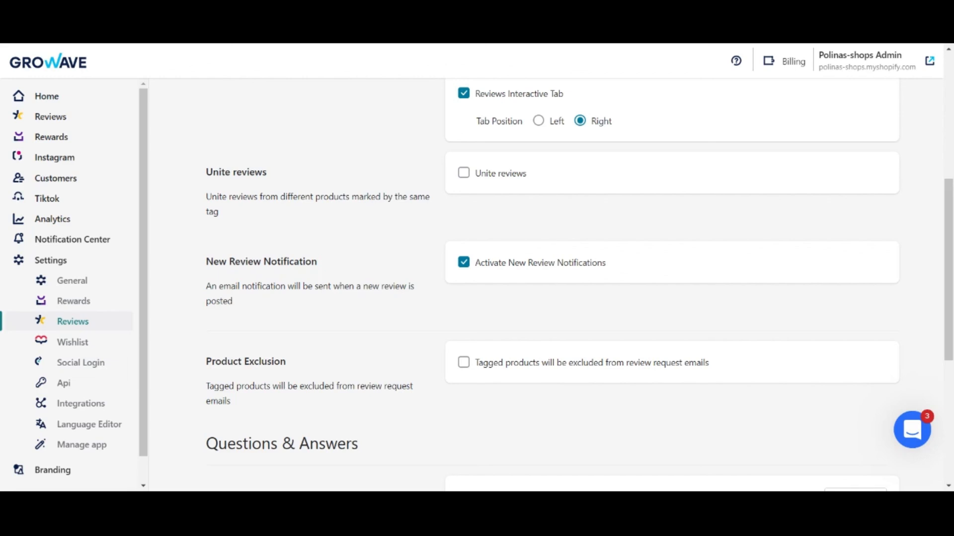
mouse_move(240, 337)
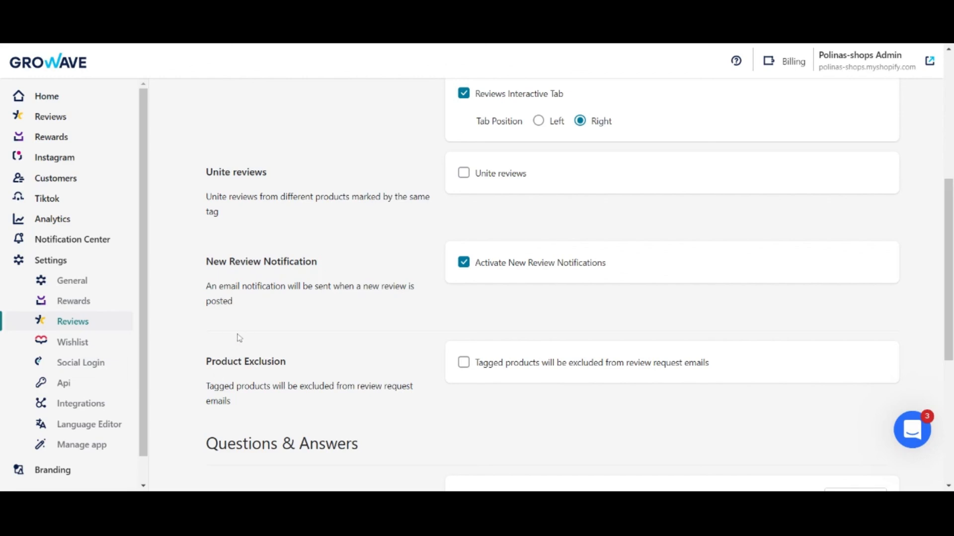
scroll("down", 3)
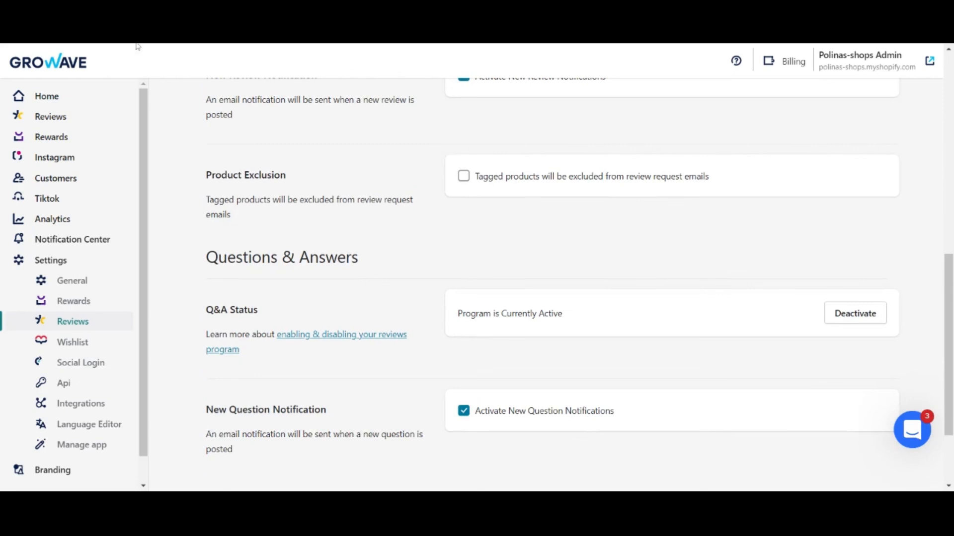